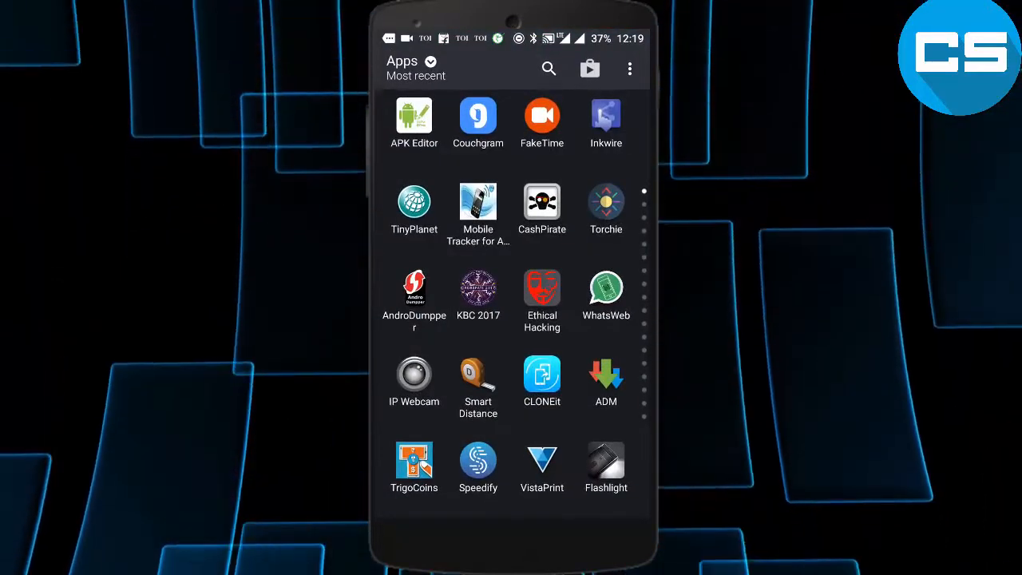
# - Scroll down through the app drawer's Most recent apps list
pyautogui.scroll(-3)
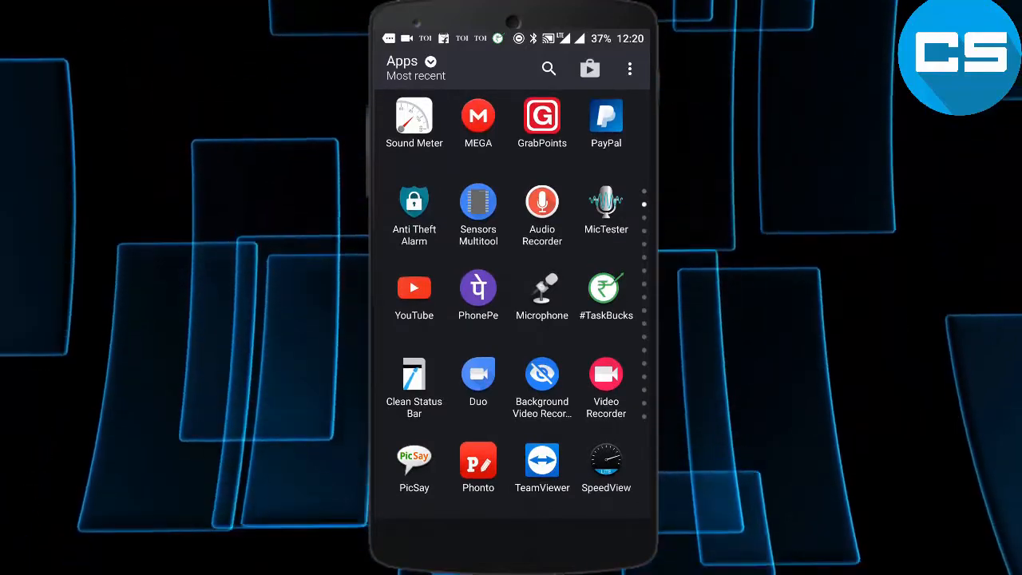
pyautogui.scroll(-3)
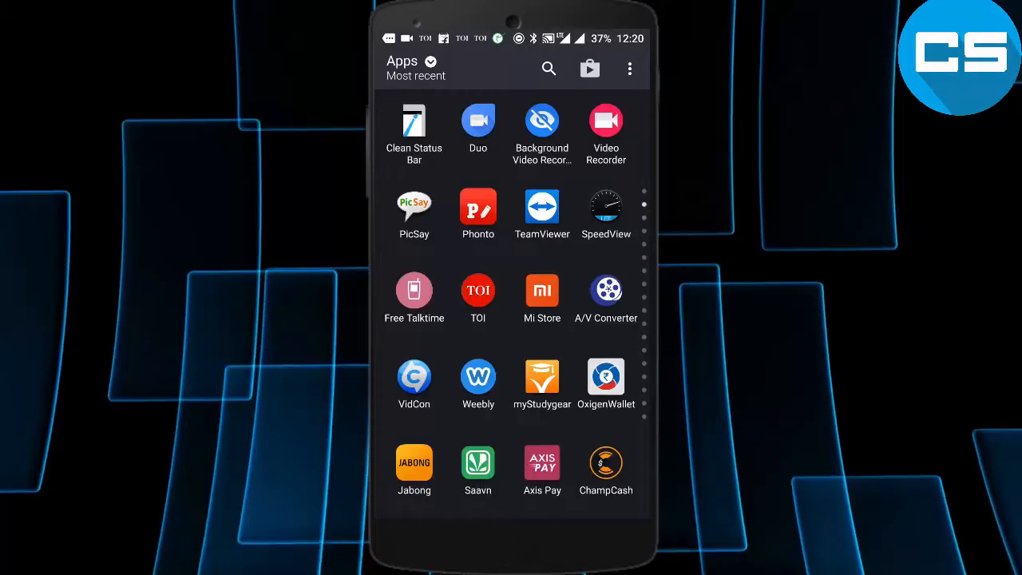
pyautogui.scroll(-3)
pyautogui.write('poly')
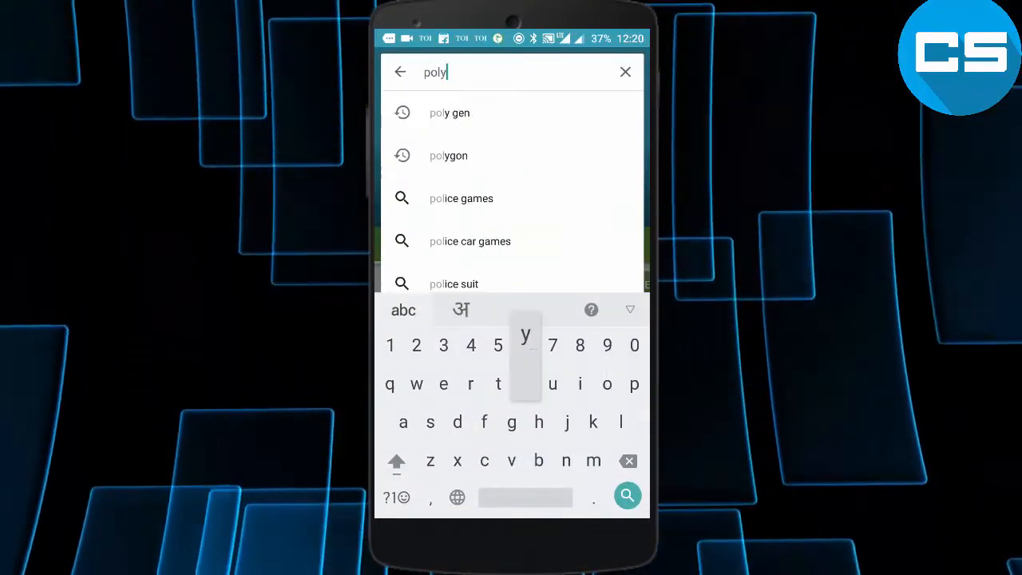
# - Search the Play Store for 'poly gen' and open the installed PolyGen app
pyautogui.click(449, 113)
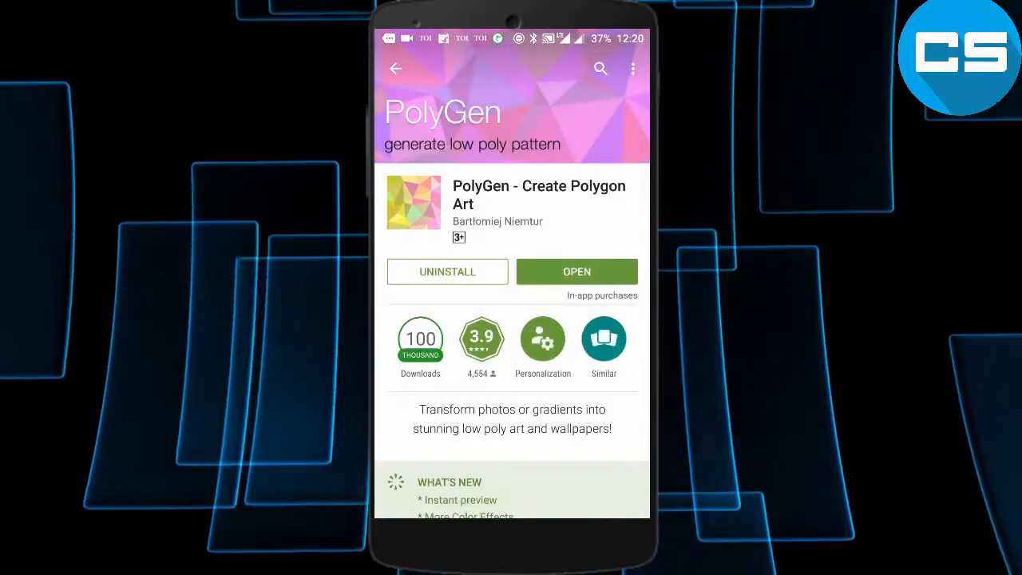
pyautogui.click(577, 271)
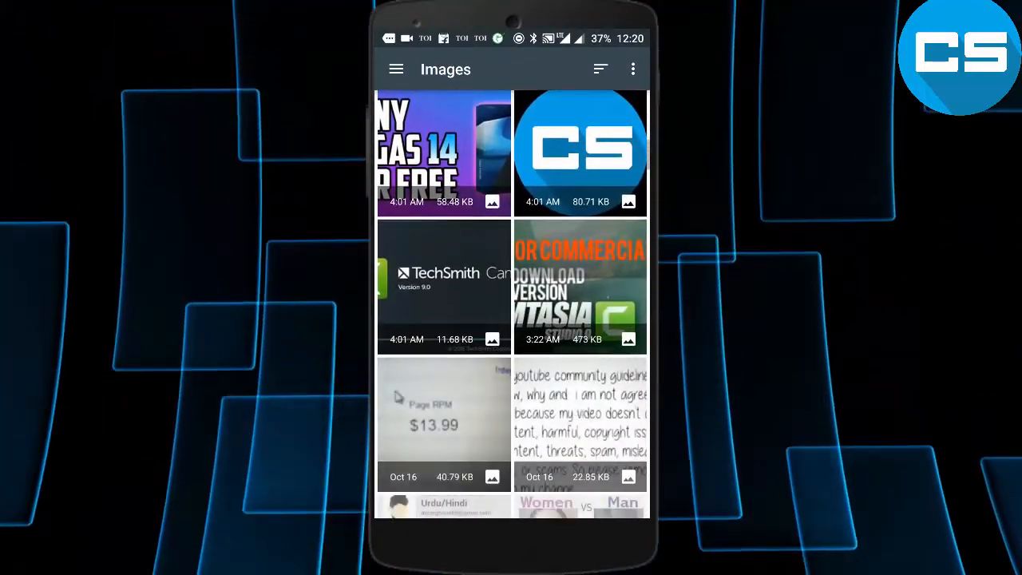
# - Pick the green Camtasia Studio image from the gallery
pyautogui.scroll(-3)
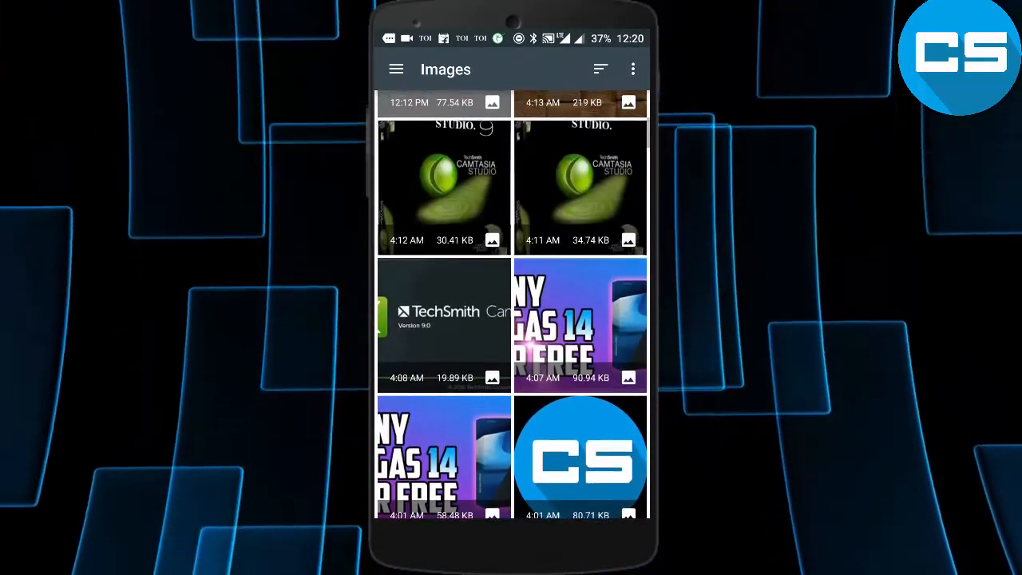
pyautogui.click(443, 187)
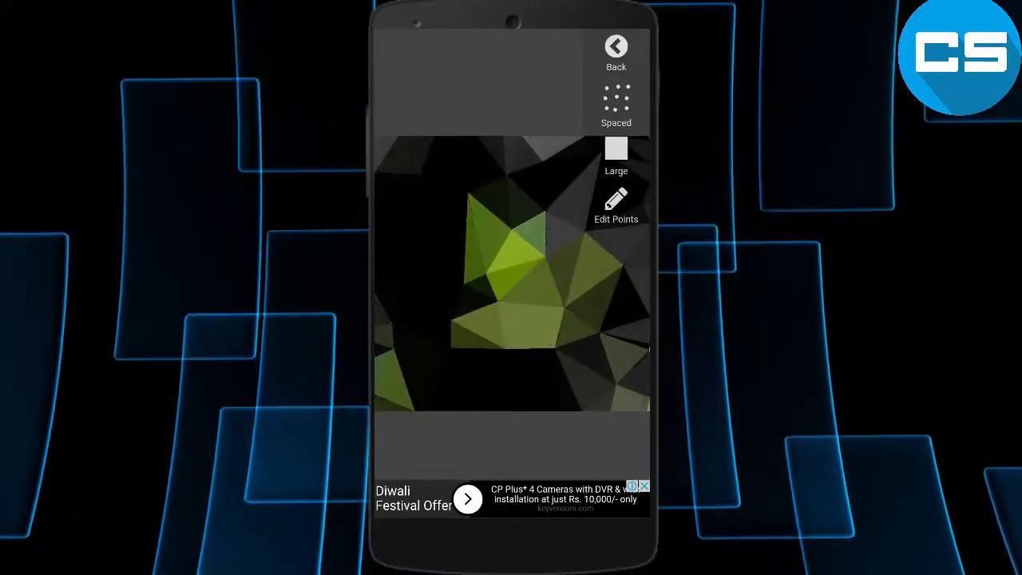
# - Switch the low-poly preview into Edit Points mode
pyautogui.click(615, 204)
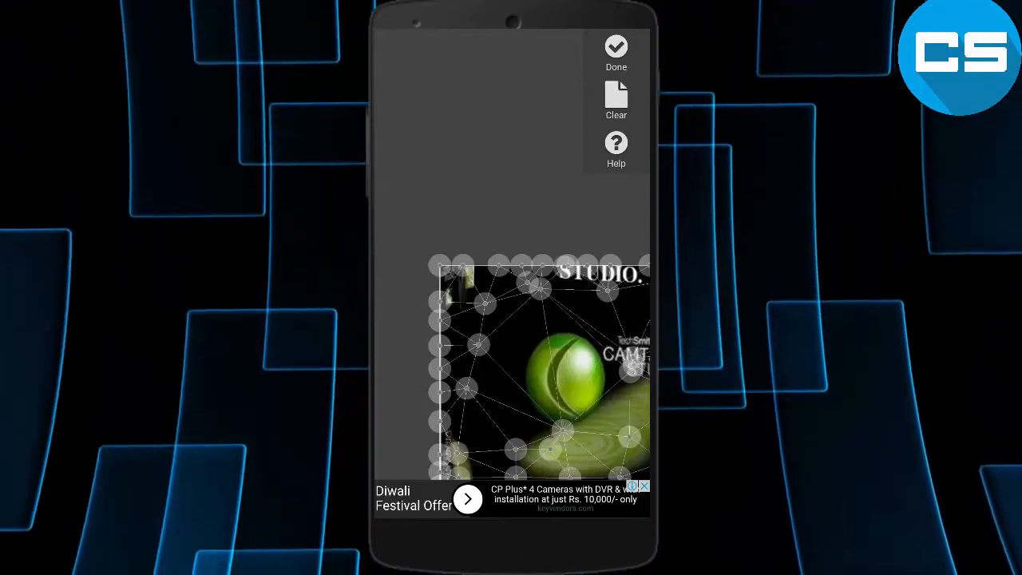
# - Finish point editing with Done to reach the Style list
pyautogui.click(615, 53)
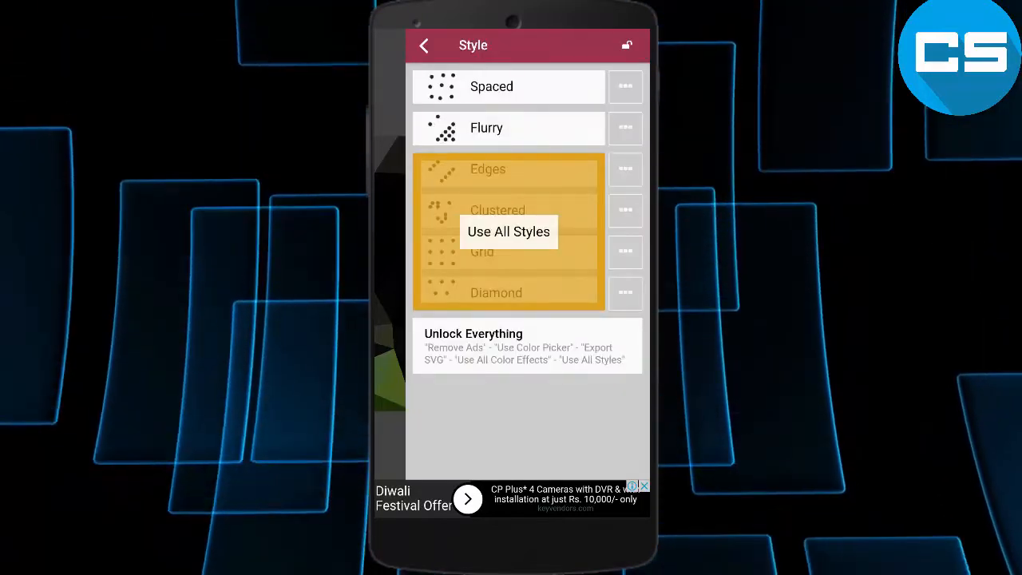
# - Show the Grid style's description of points in regular rows and columns
pyautogui.click(482, 252)
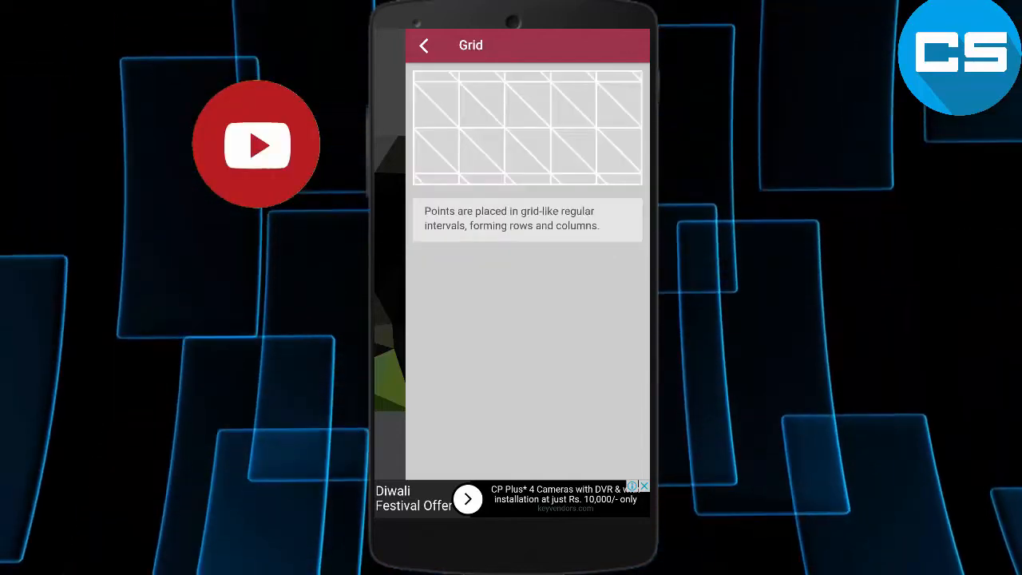